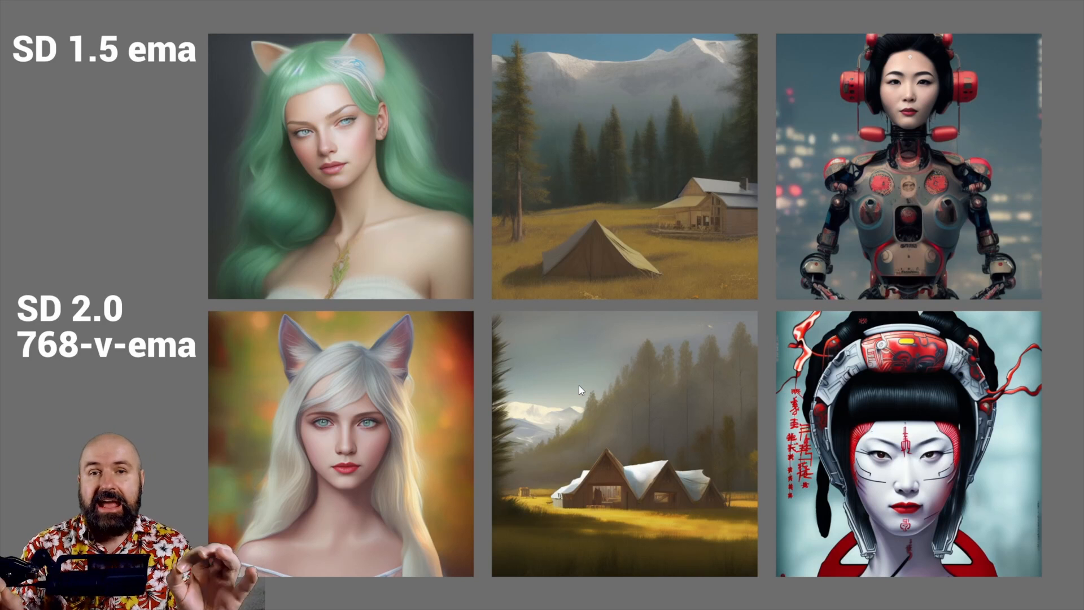
mouse_move(951, 128)
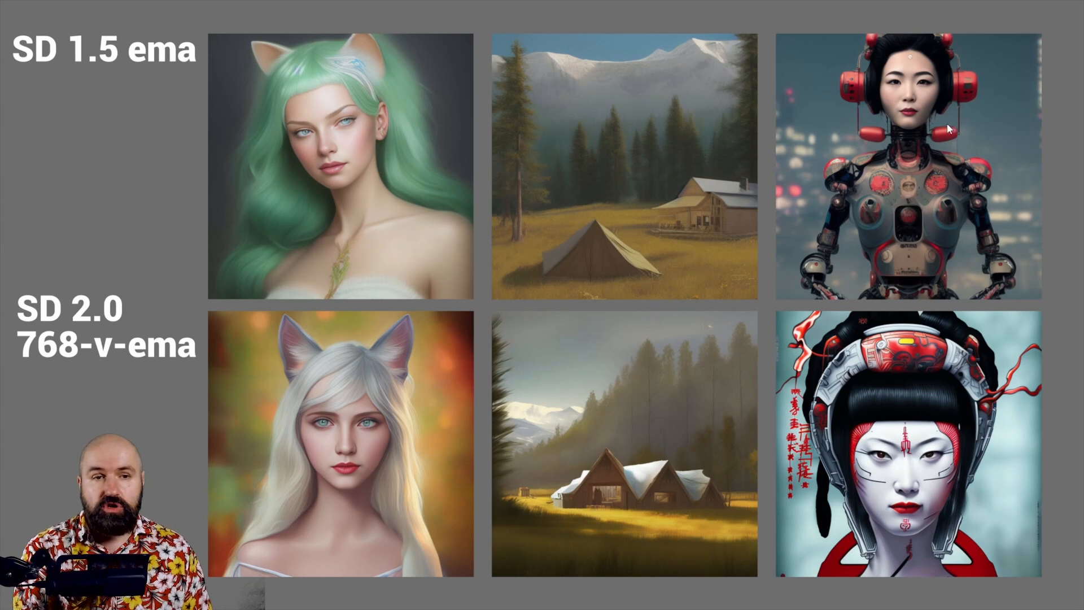
mouse_move(85, 79)
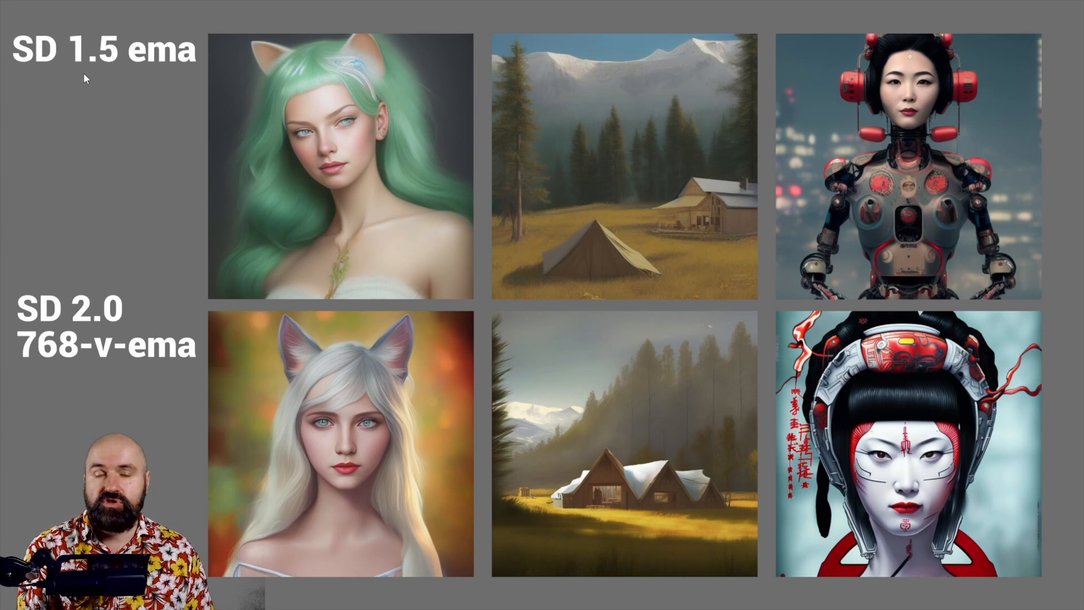
mouse_move(119, 313)
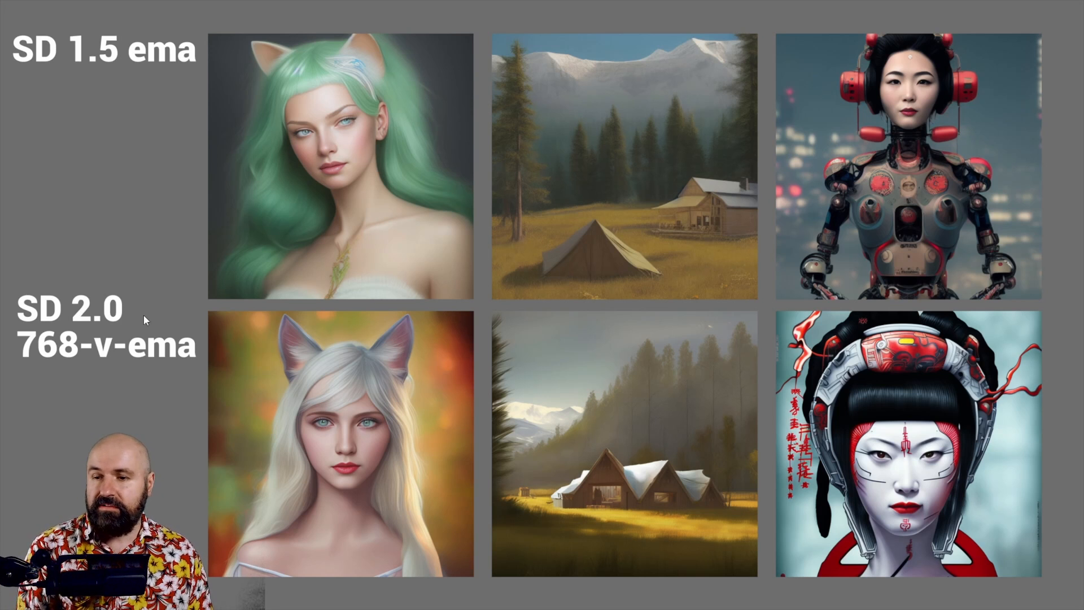
mouse_move(103, 358)
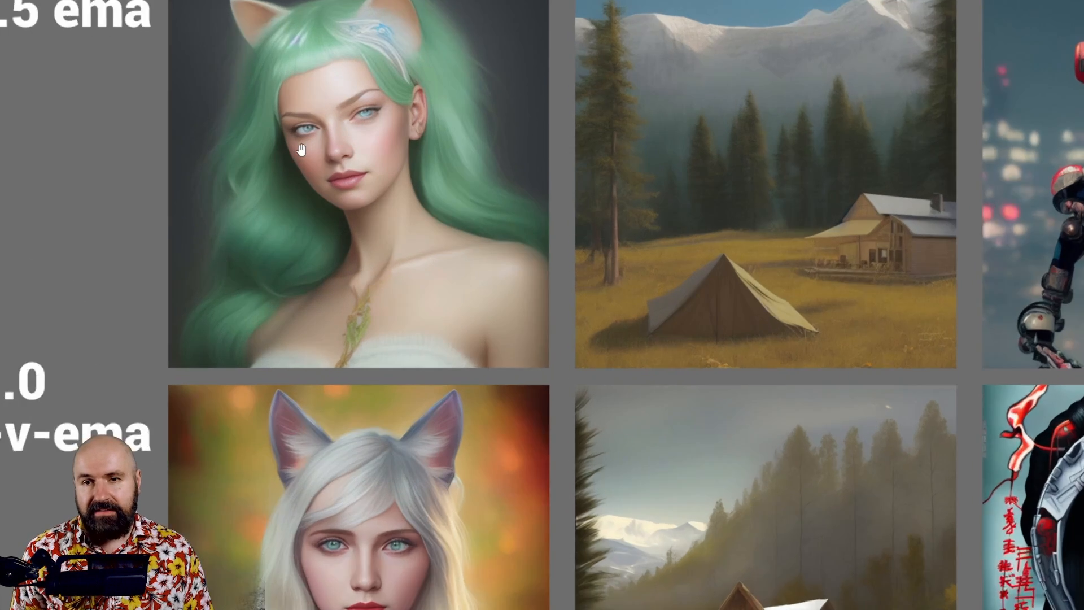
Bring up the AUTOMATIC1111 stable-diffusion-webui repository page and the local SDLocal webui folder.
left_click(300, 150)
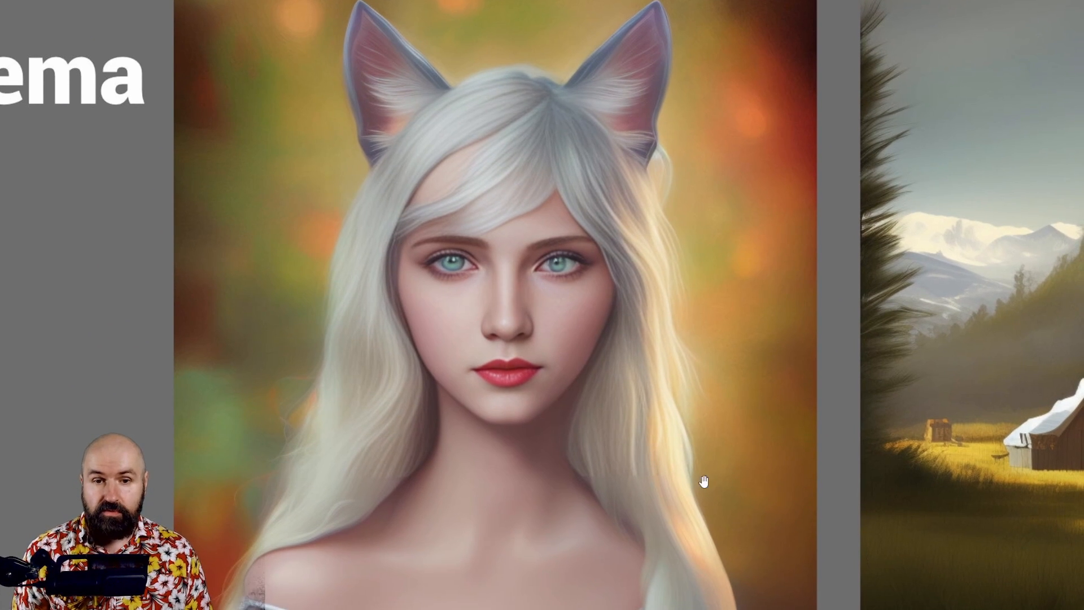
mouse_move(786, 501)
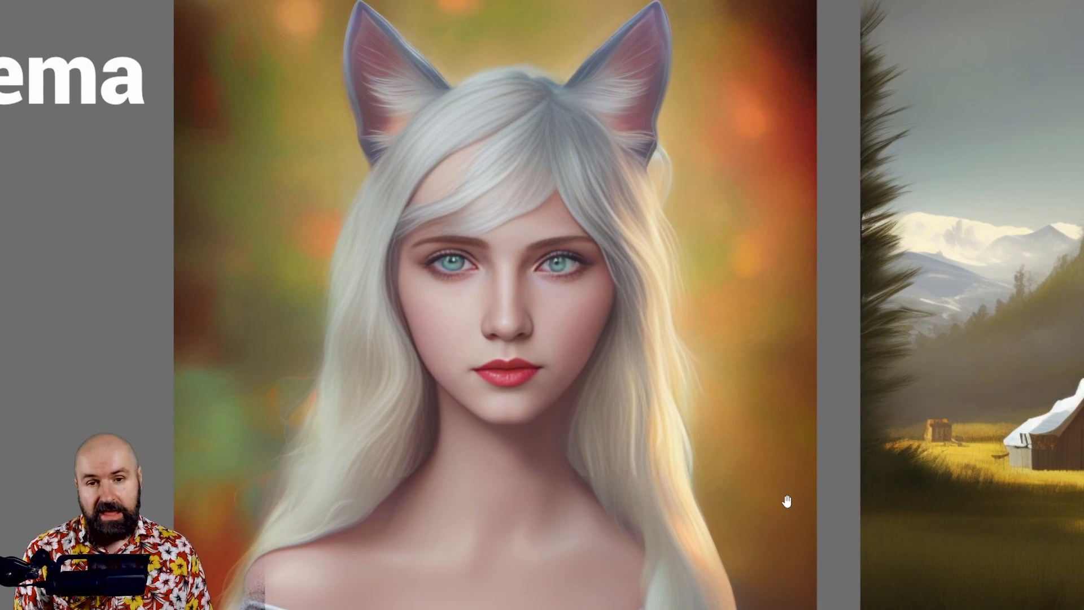
mouse_move(770, 522)
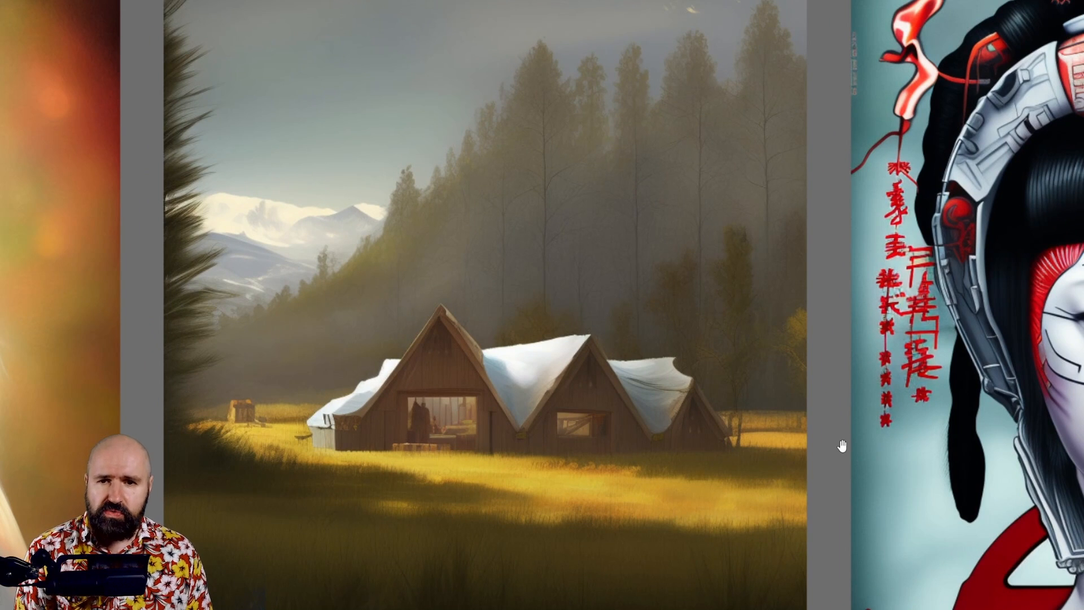
mouse_move(836, 374)
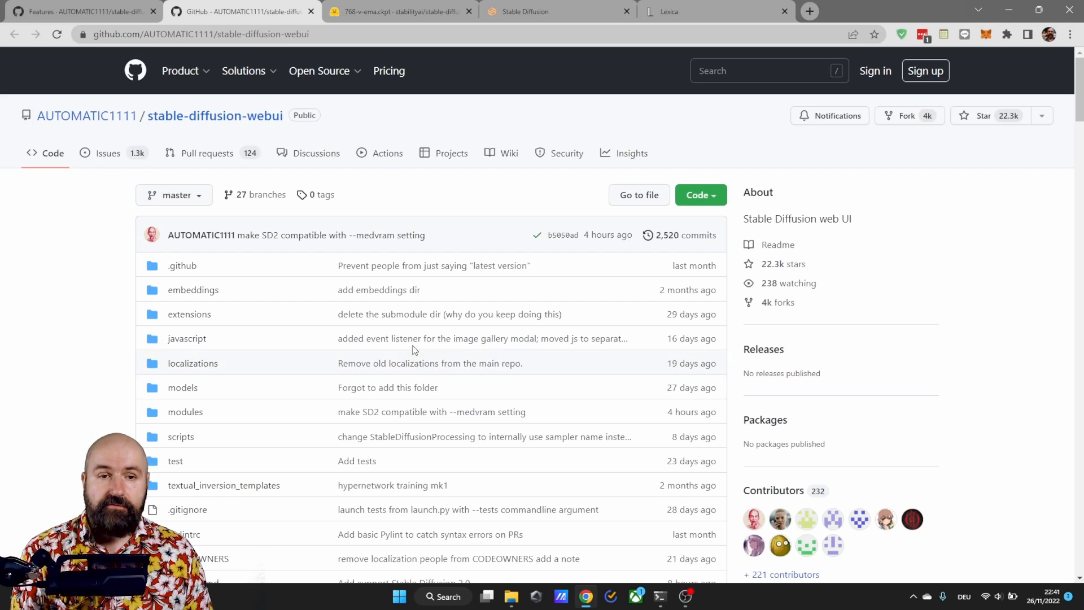
mouse_move(87, 115)
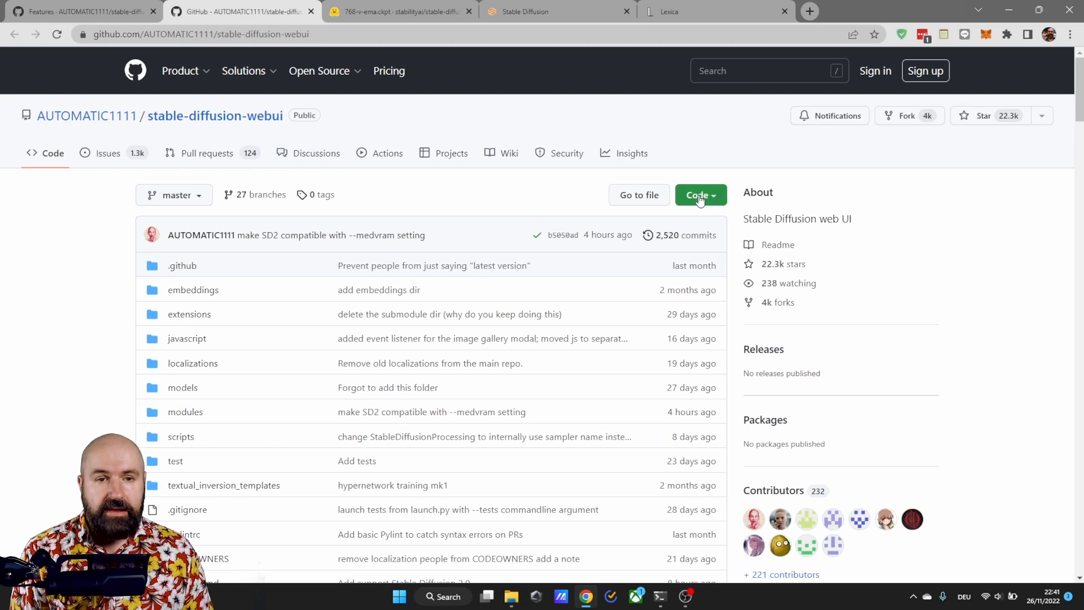
left_click(699, 196)
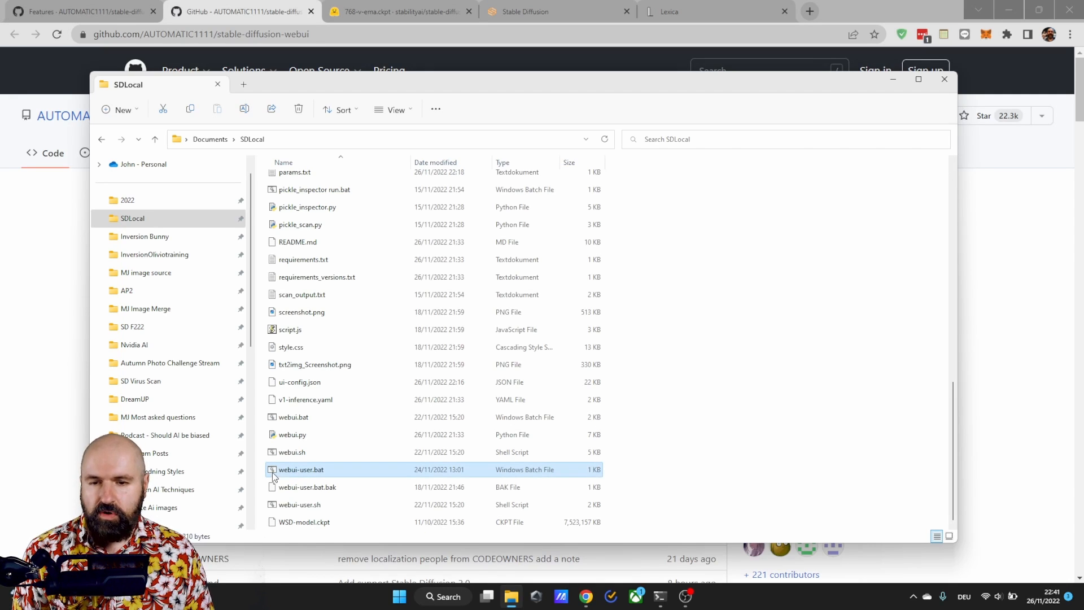
mouse_move(622, 501)
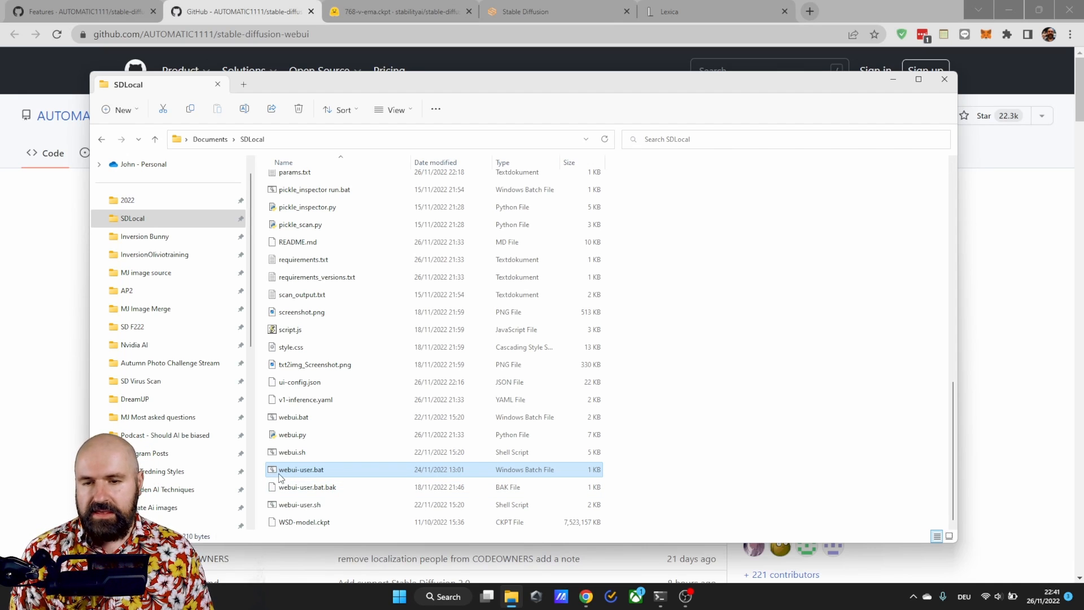
mouse_move(330, 475)
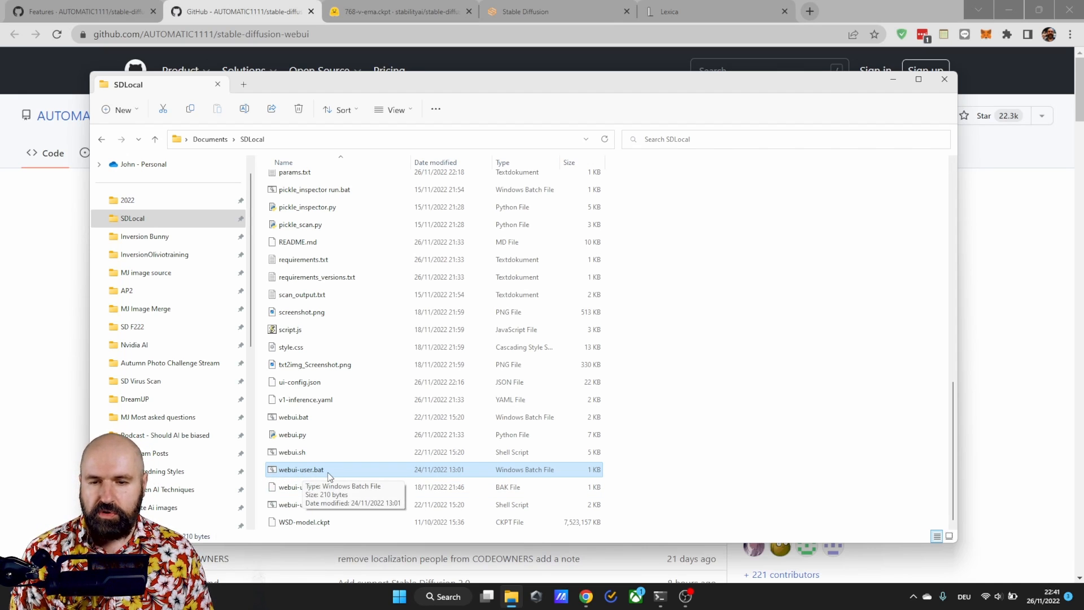
mouse_move(340, 472)
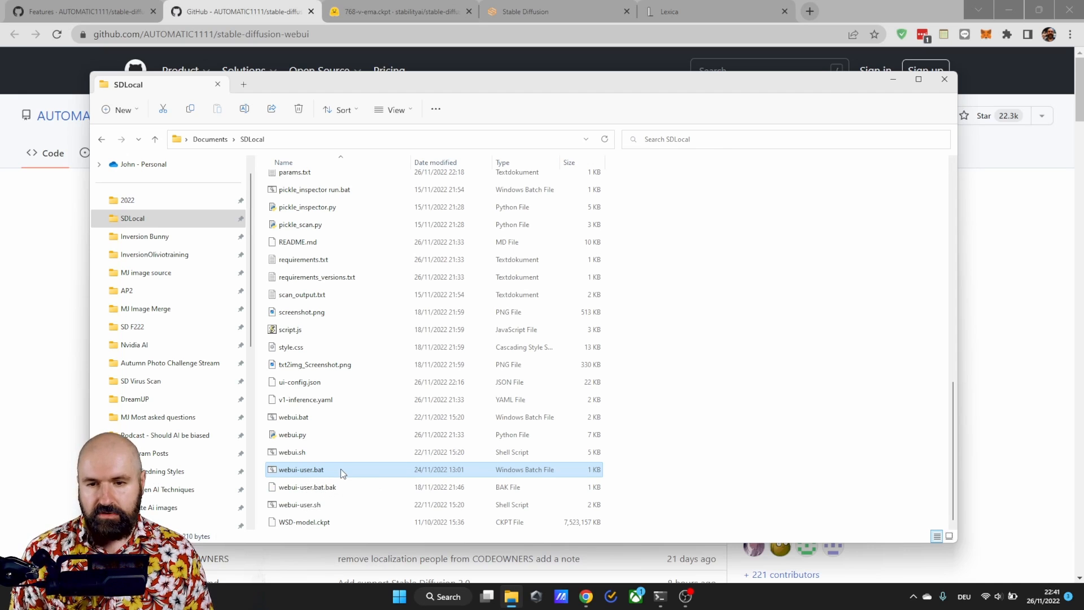
mouse_move(543, 467)
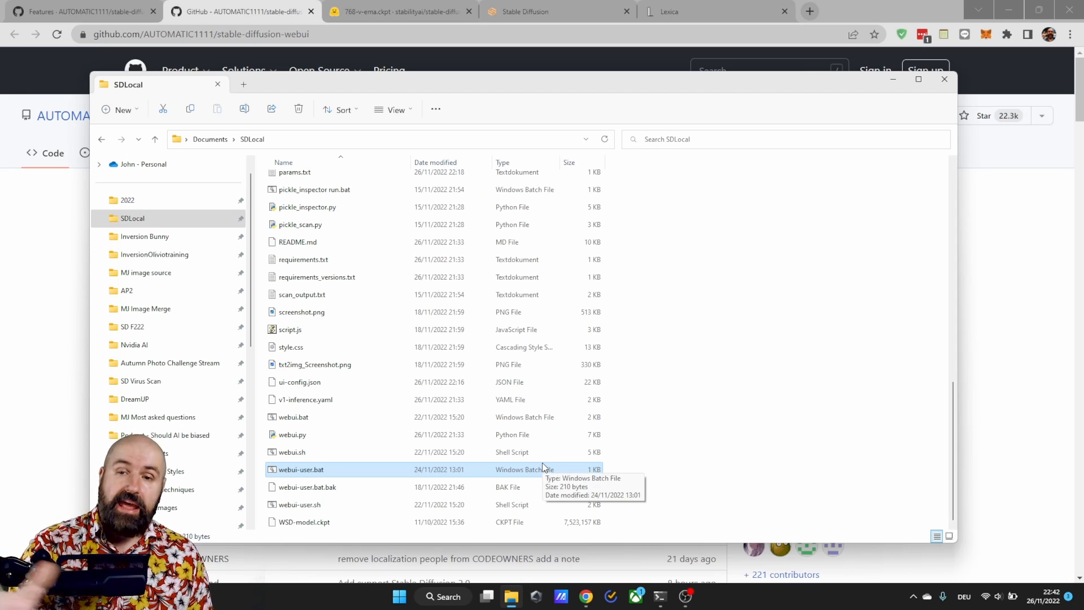
mouse_move(837, 452)
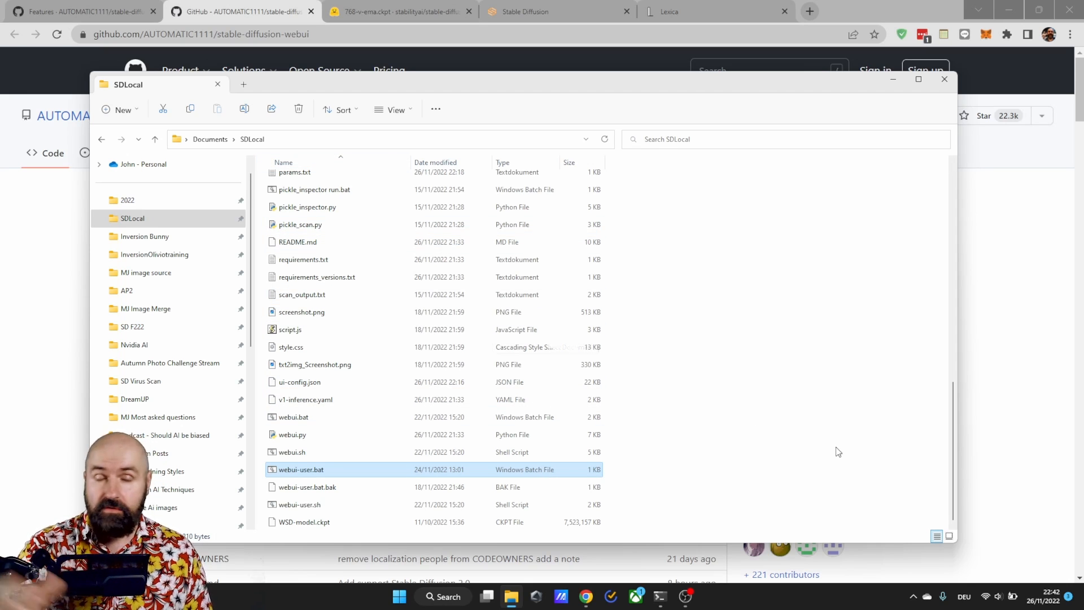
mouse_move(837, 452)
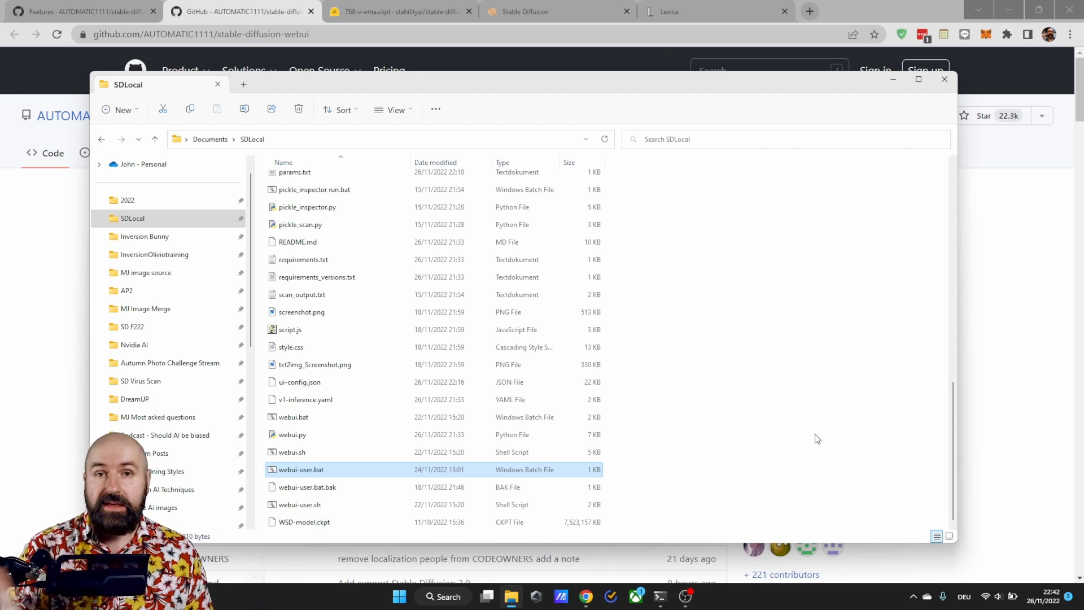
mouse_move(811, 434)
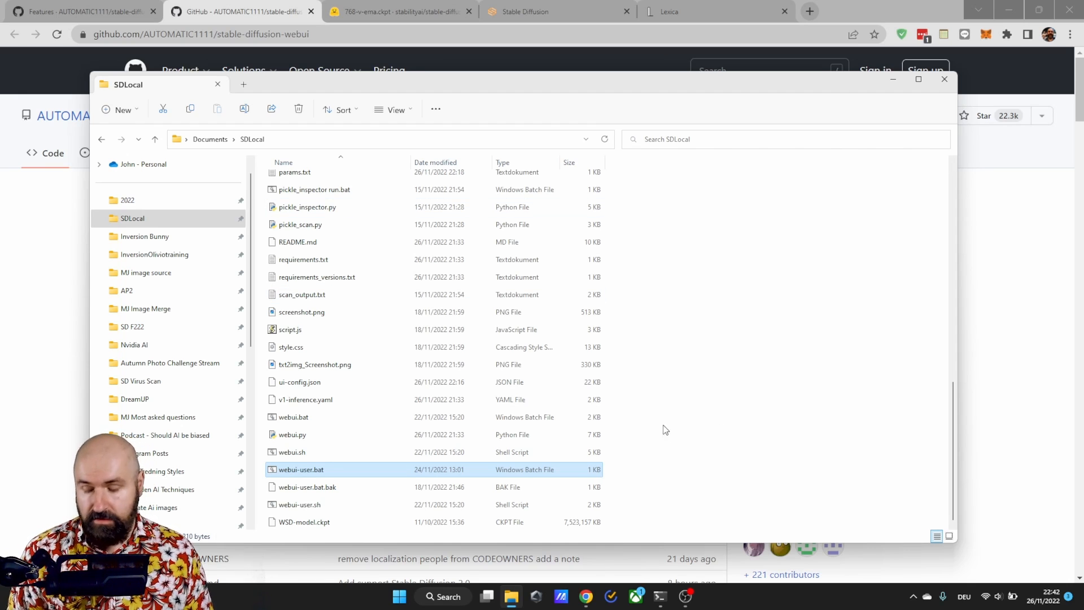
mouse_move(660, 422)
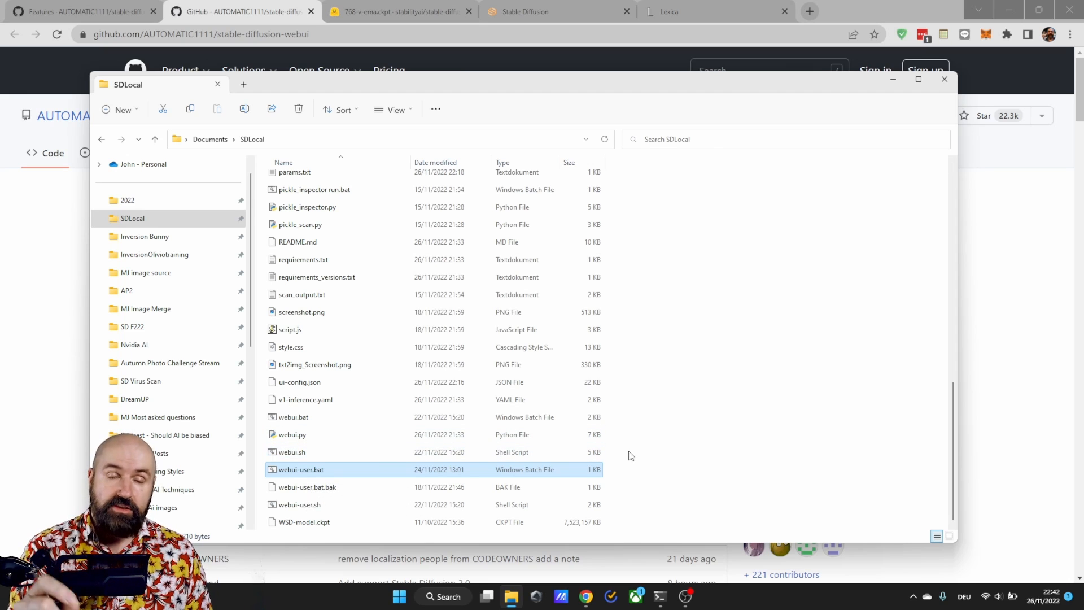
mouse_move(661, 438)
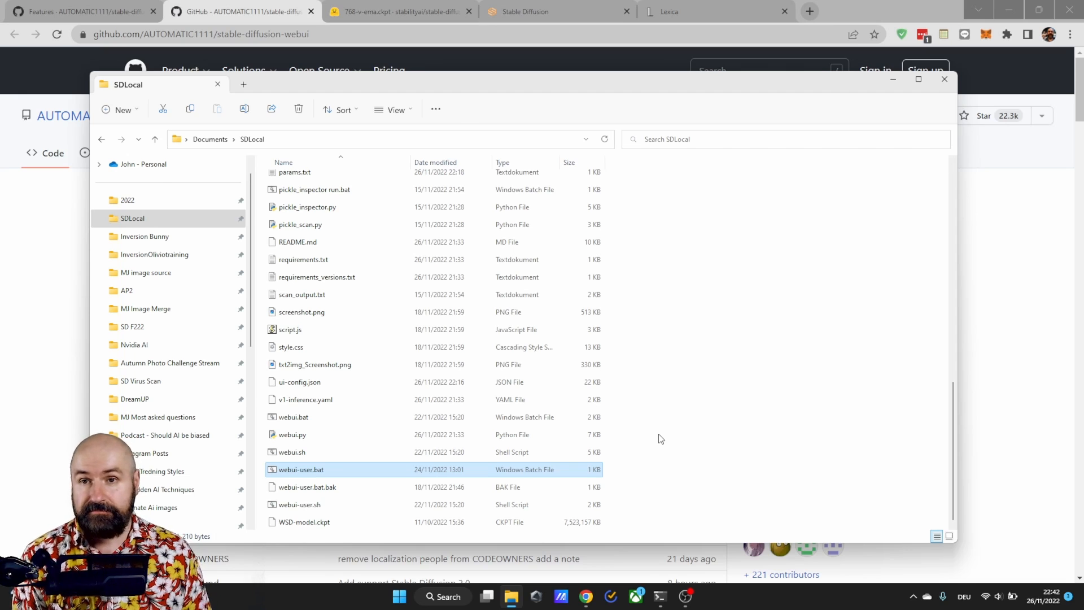
Show the wiki's Stable Diffusion 2.0 section, then the Hugging Face 768-v-ema.ckpt download page.
left_click(242, 11)
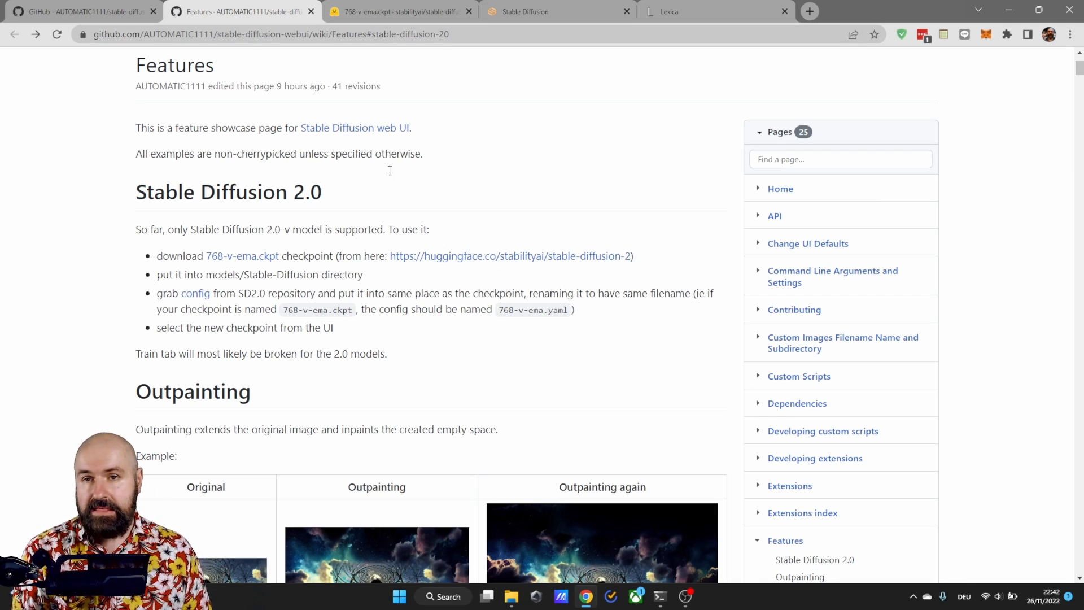
mouse_move(241, 257)
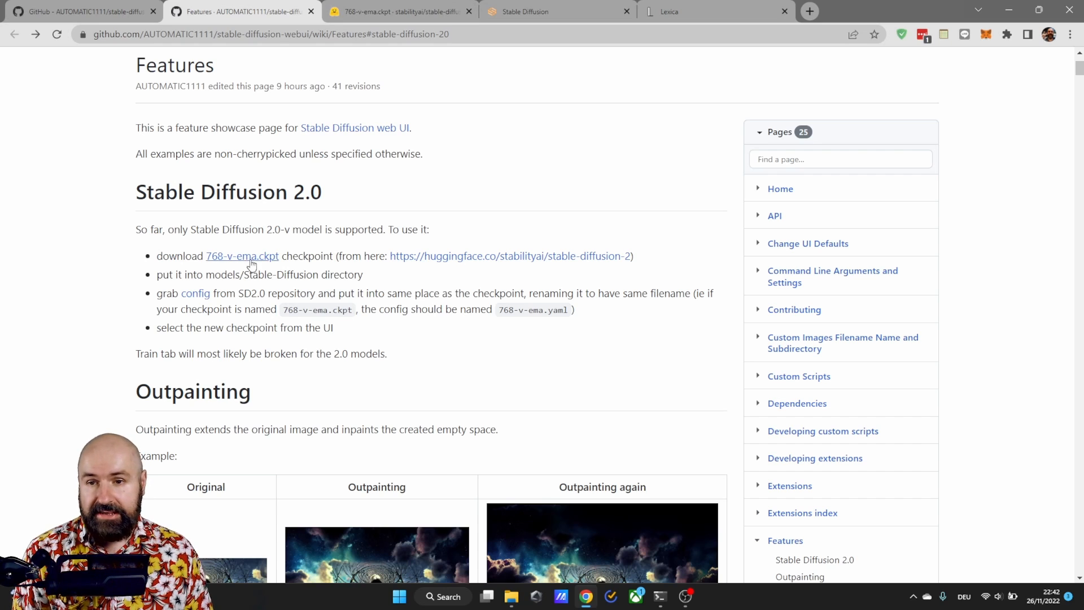
left_click(397, 12)
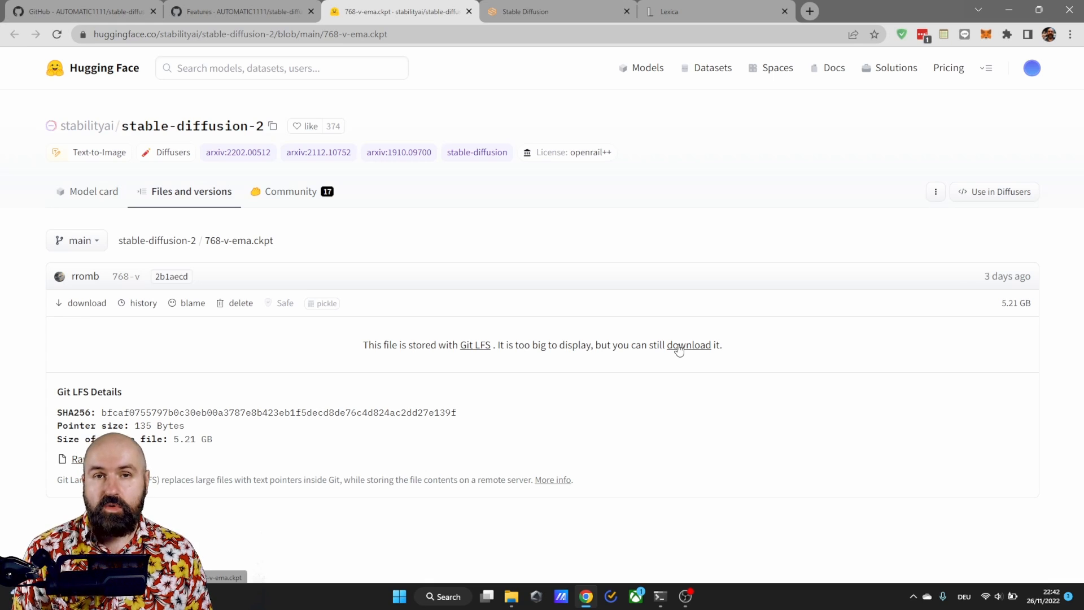
Confirm 768-v-ema.ckpt sits in SDLocal models/Stable-diffusion, then return to the wiki's SD 2.0 steps.
left_click(511, 596)
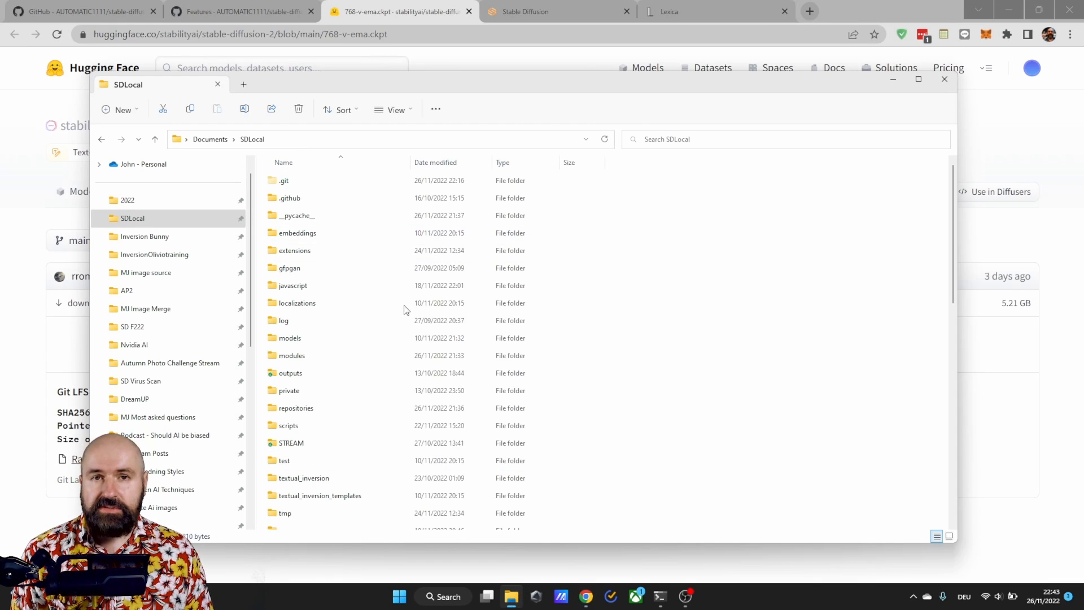
left_click(290, 372)
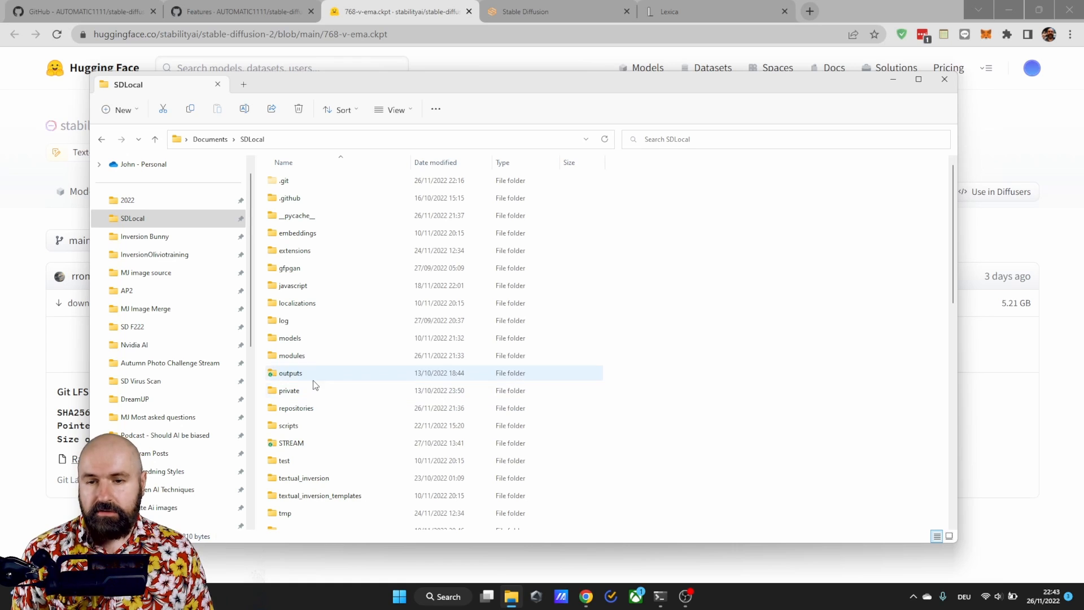
double_click(290, 338)
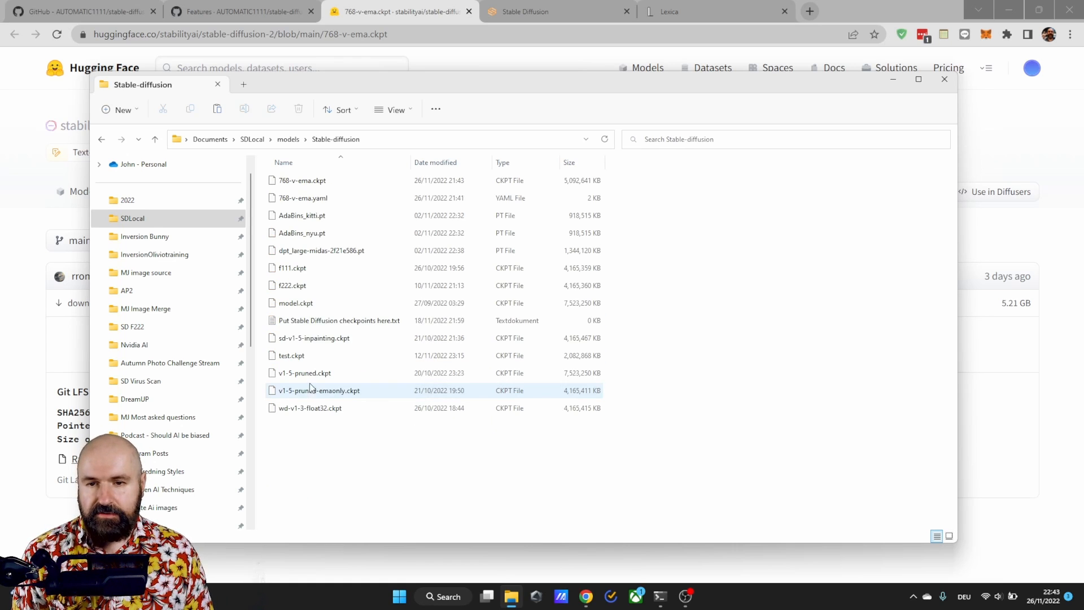
left_click(302, 181)
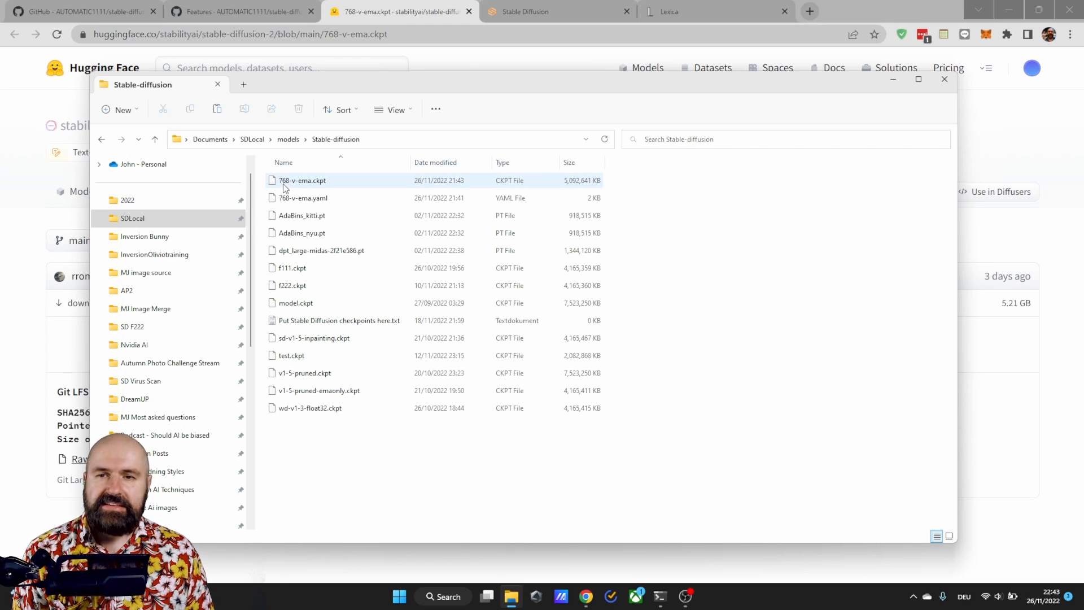
mouse_move(301, 187)
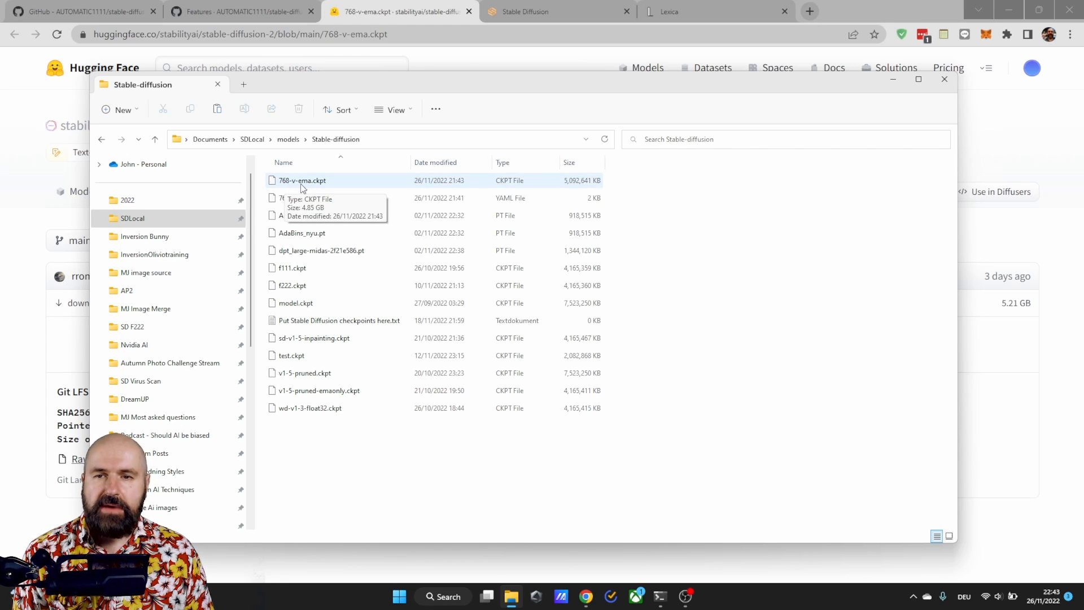
mouse_move(325, 189)
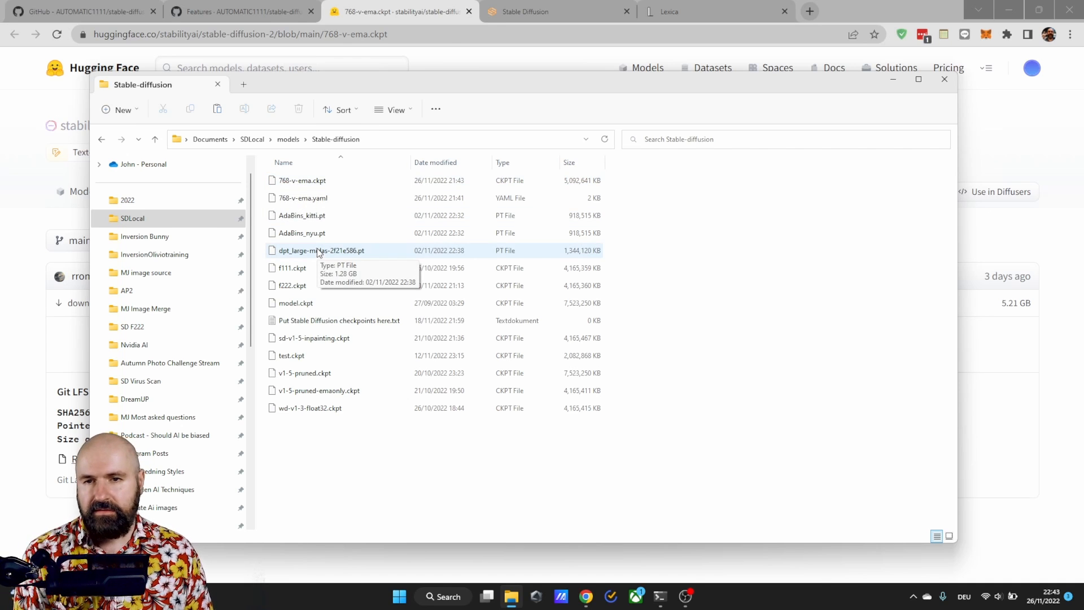
left_click(242, 12)
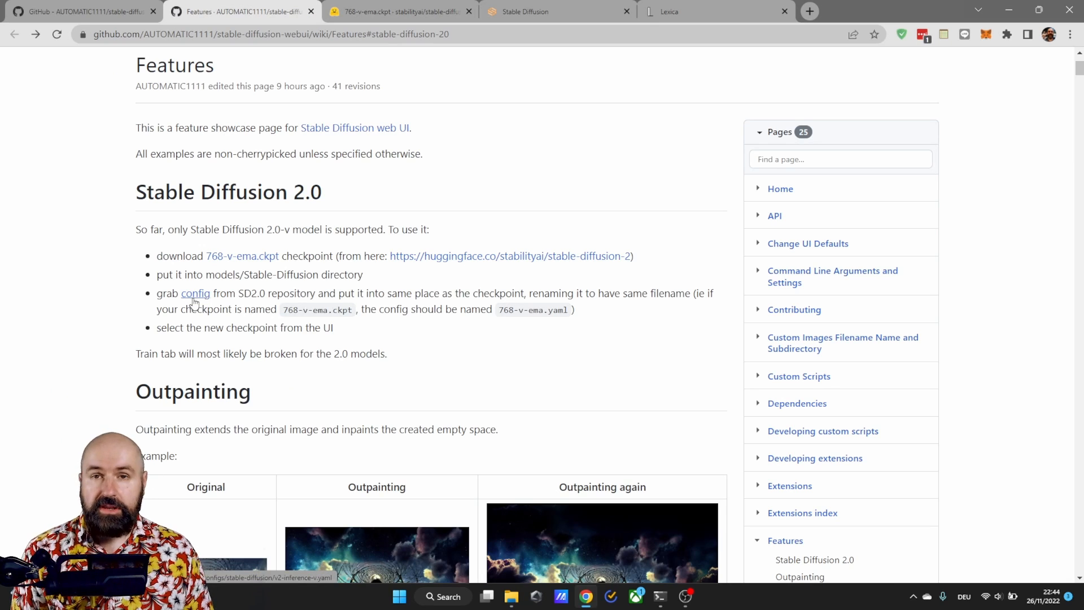
Save the wiki's linked v2-inference-v.yaml config into models/Stable-diffusion beside 768-v-ema.yaml.
right_click(196, 294)
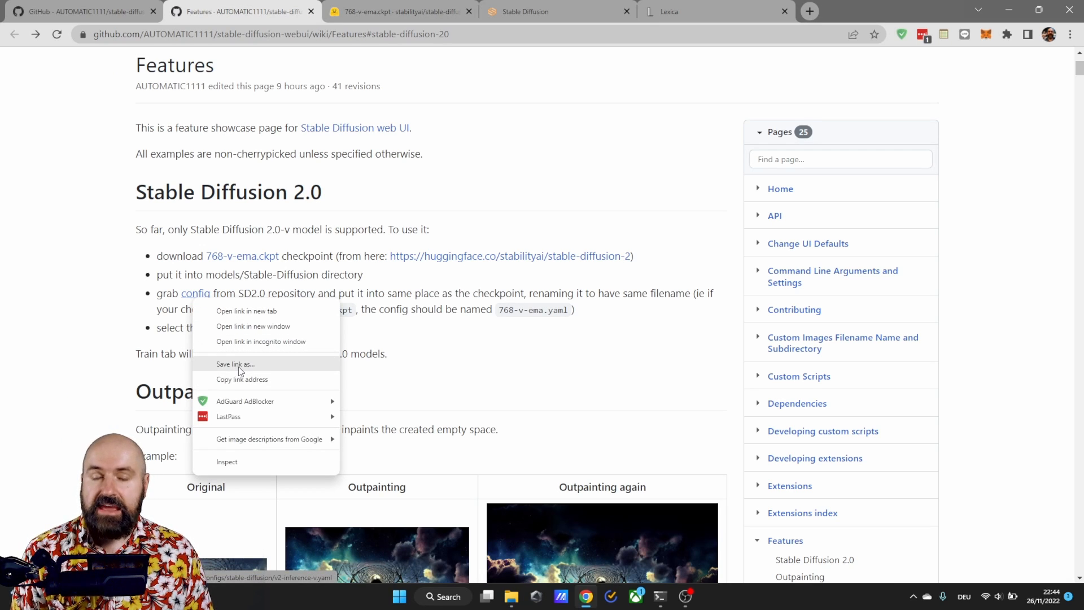
left_click(236, 365)
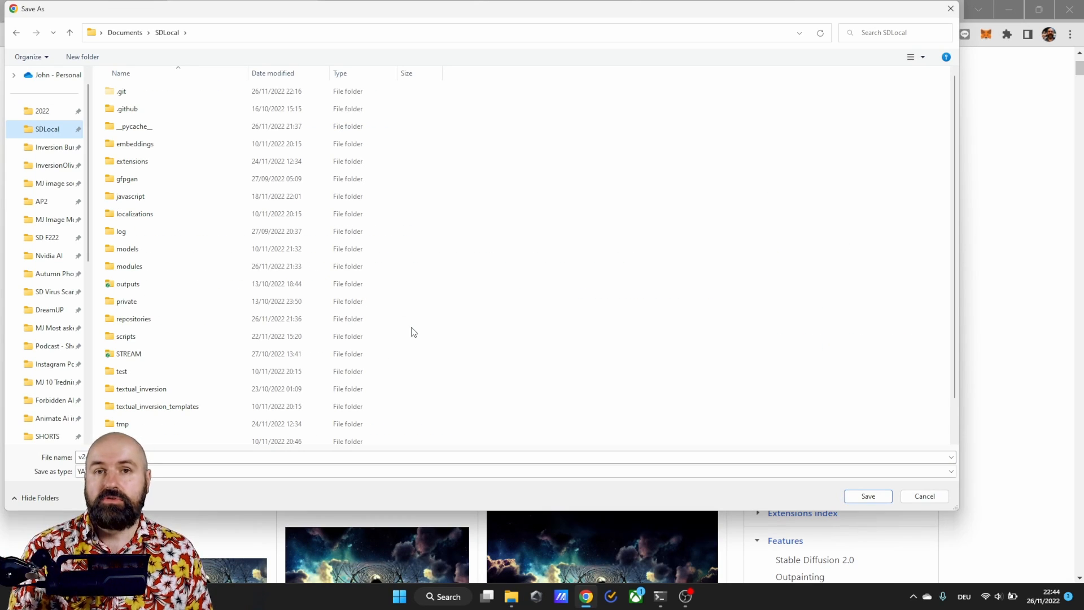
left_click(127, 283)
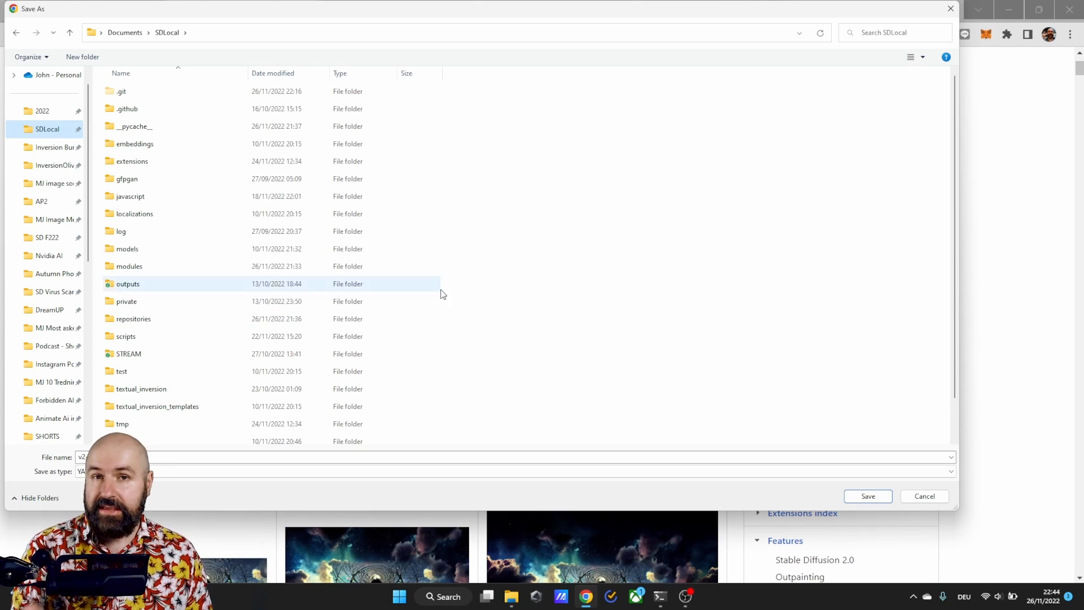
left_click(128, 249)
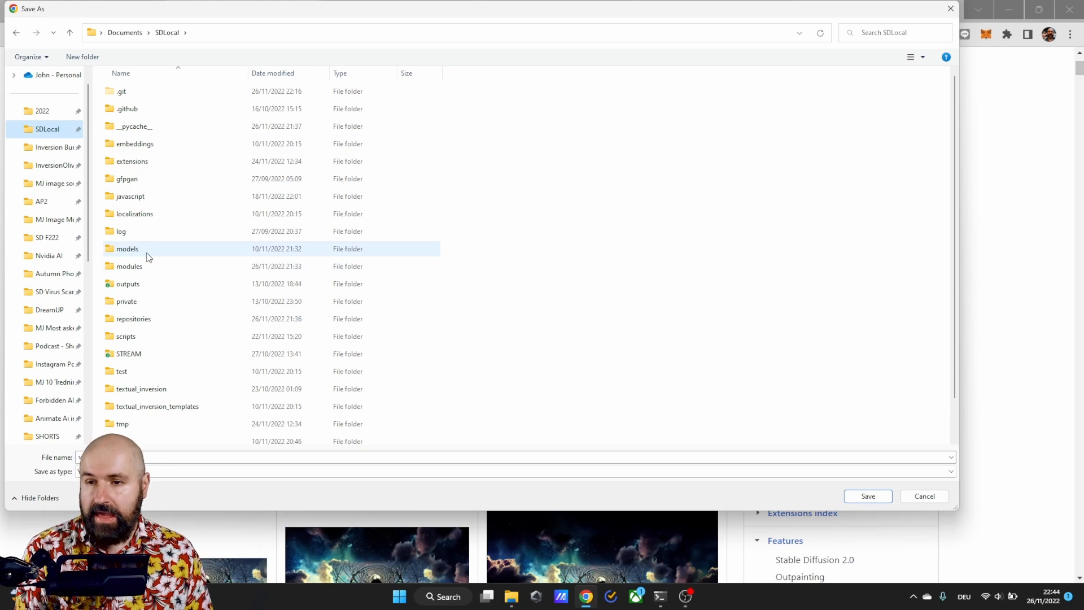
double_click(127, 249)
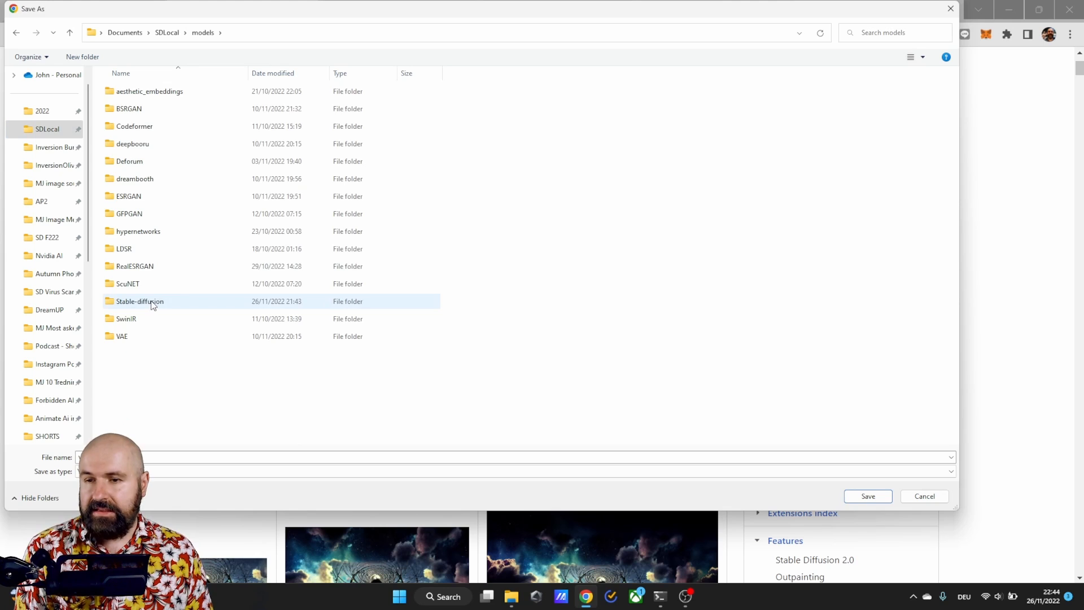
double_click(139, 300)
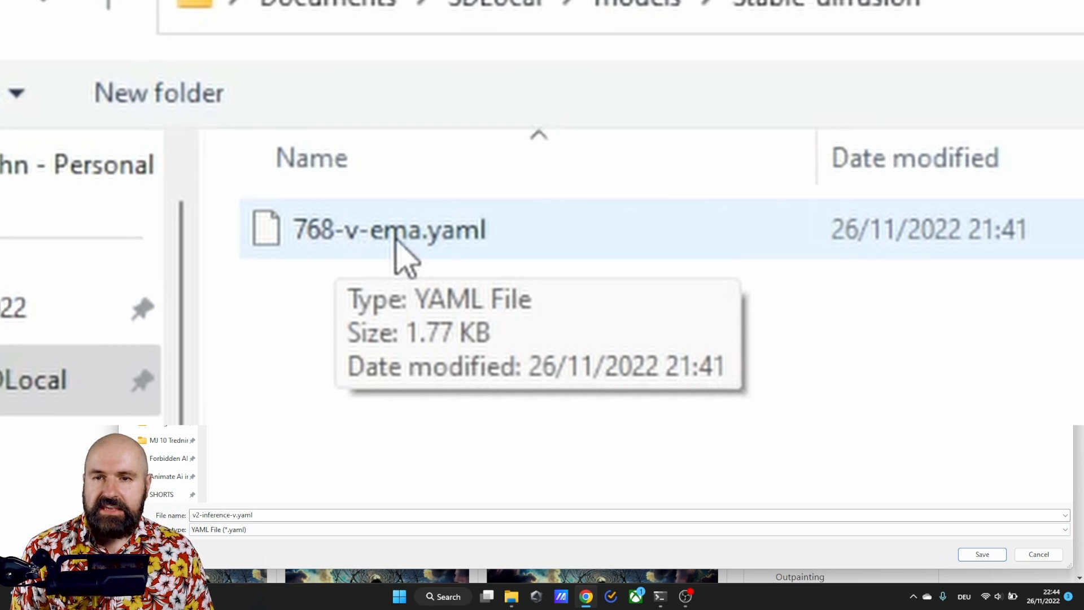
mouse_move(436, 270)
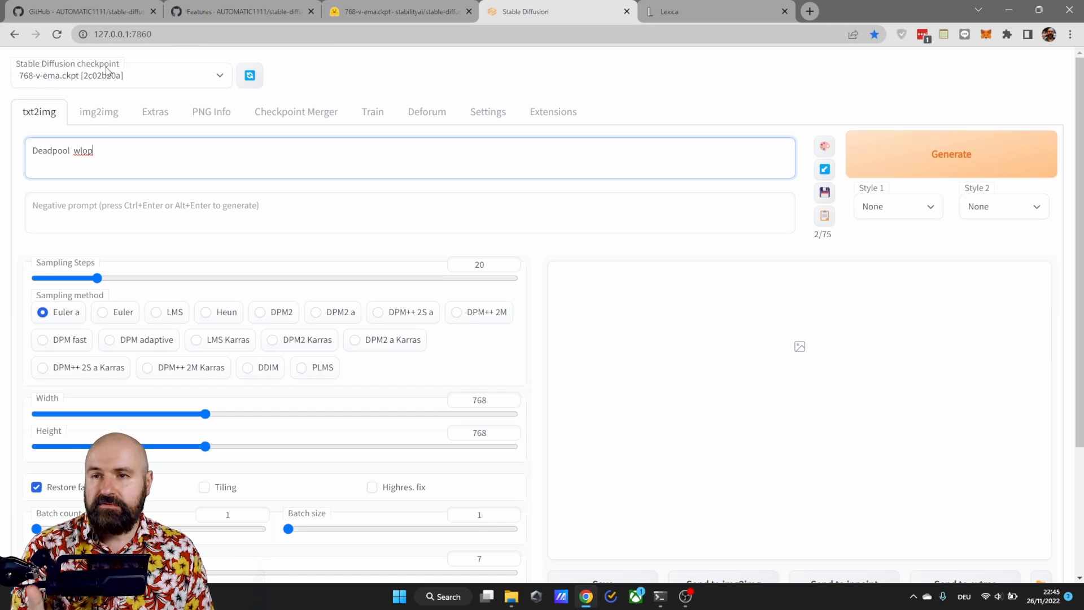
Enter the Padme Amidala prompt for a 768×1024 render with 768-v-ema.ckpt.
left_click(121, 76)
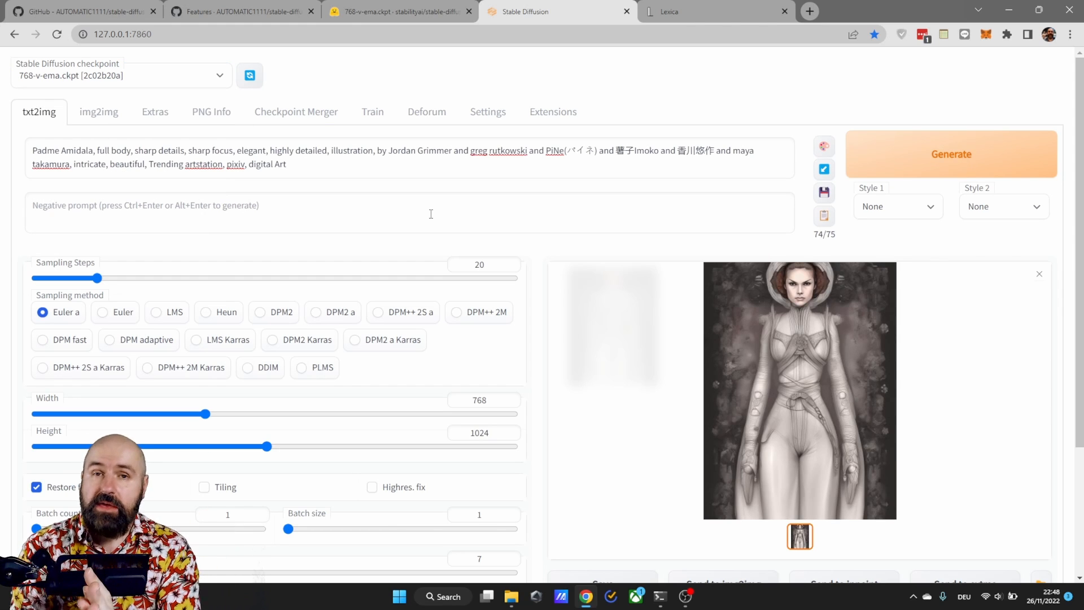
mouse_move(379, 312)
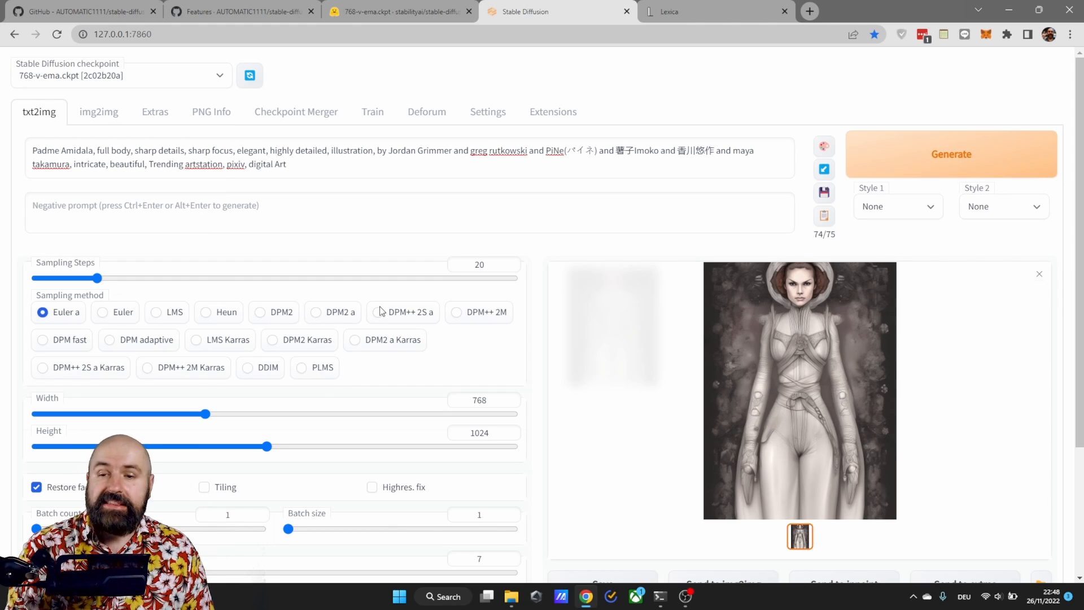
mouse_move(250, 432)
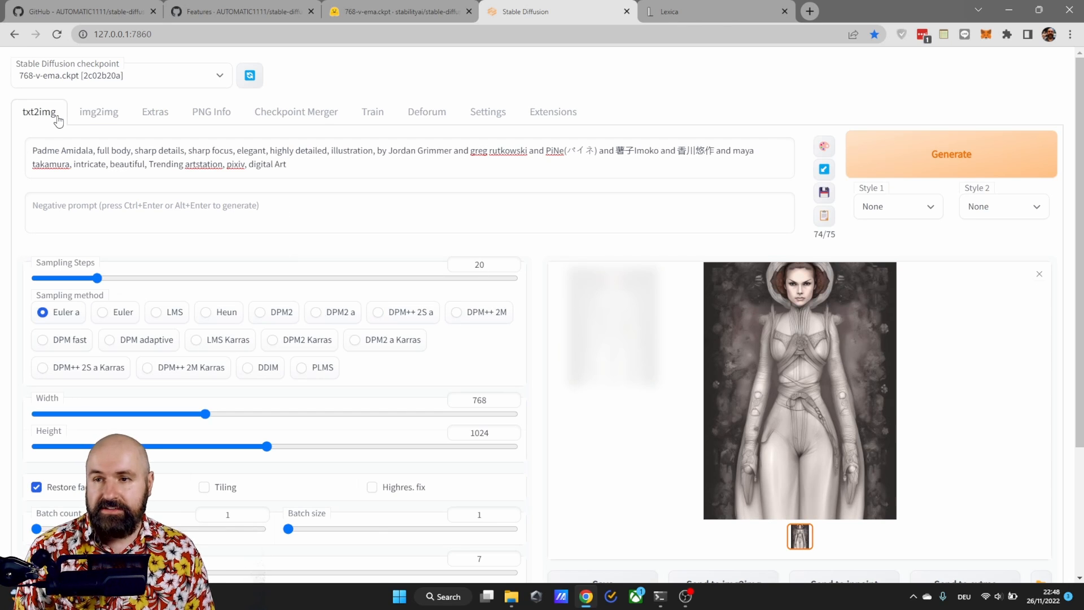
View the img2img inpainting example and the wiki's Train note, then return to txt2img to append 'wlop'.
left_click(99, 112)
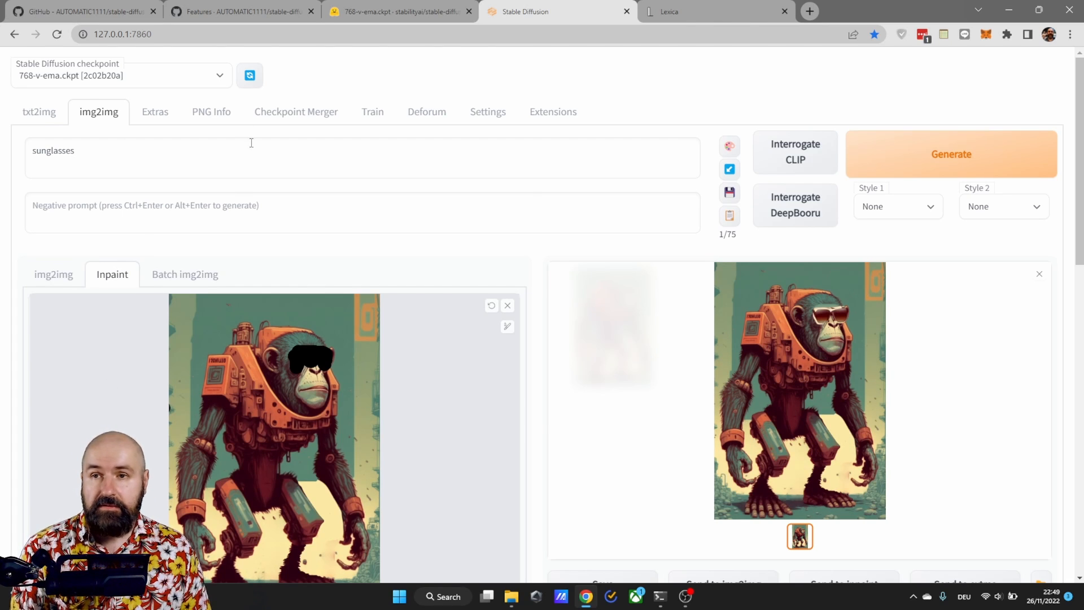
left_click(242, 12)
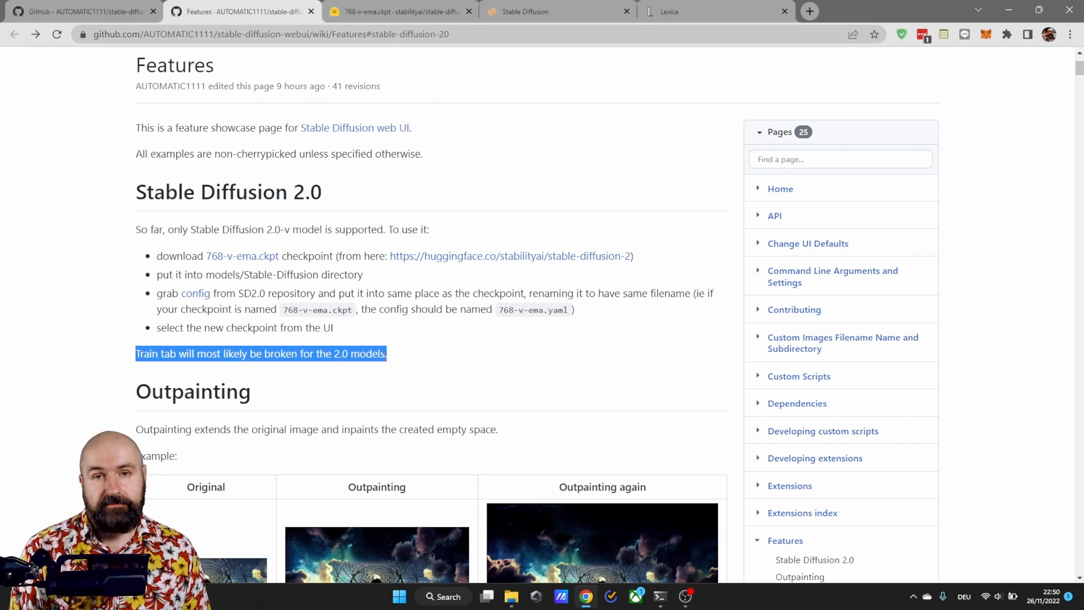
left_click(557, 11)
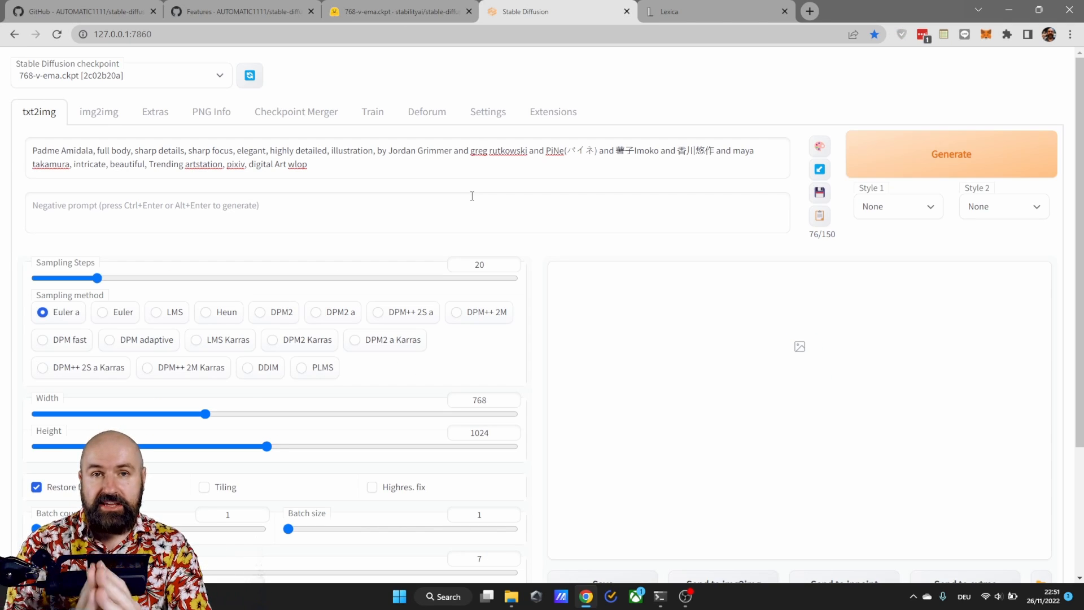